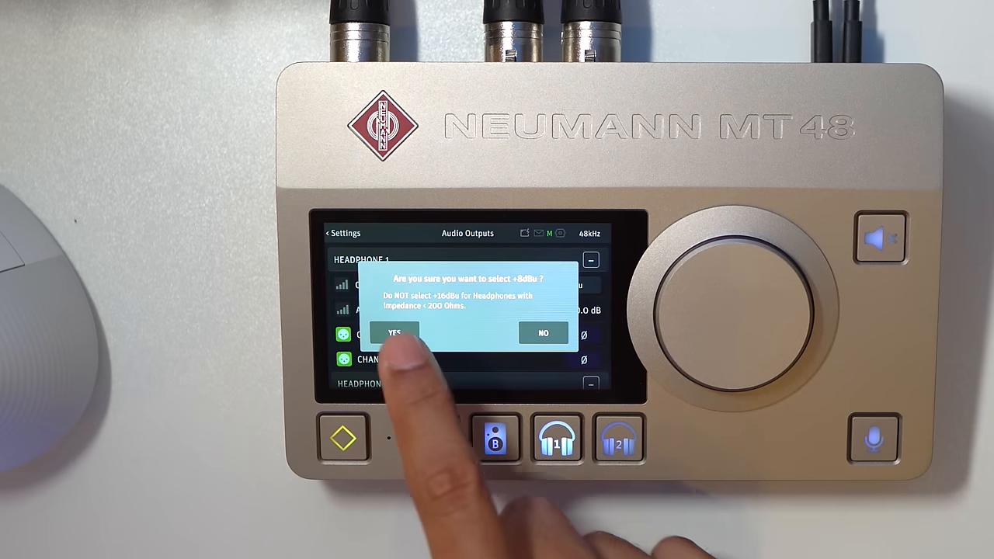
# Step: Accept the high-impedance warning so Headphone 1's output max level becomes +16 dBu
pyautogui.click(395, 332)
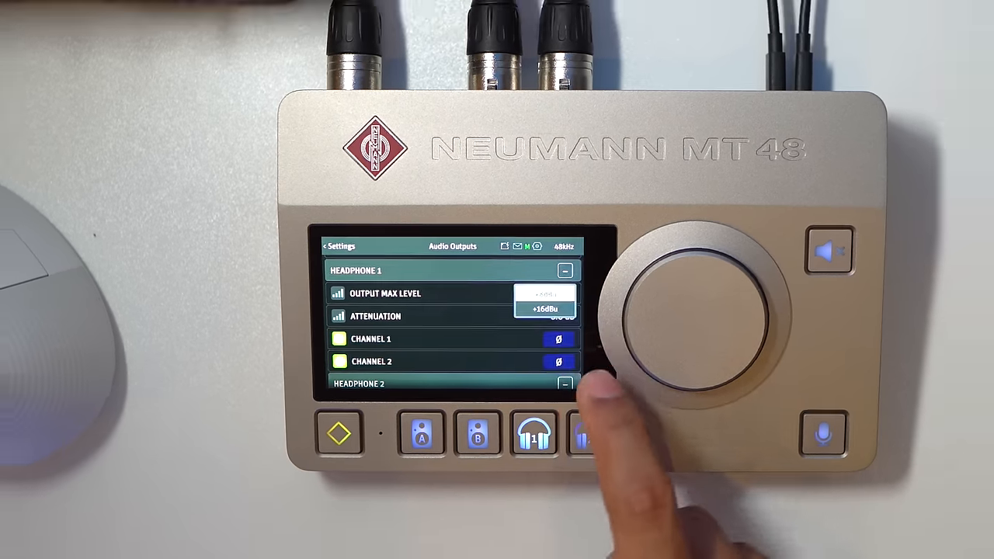